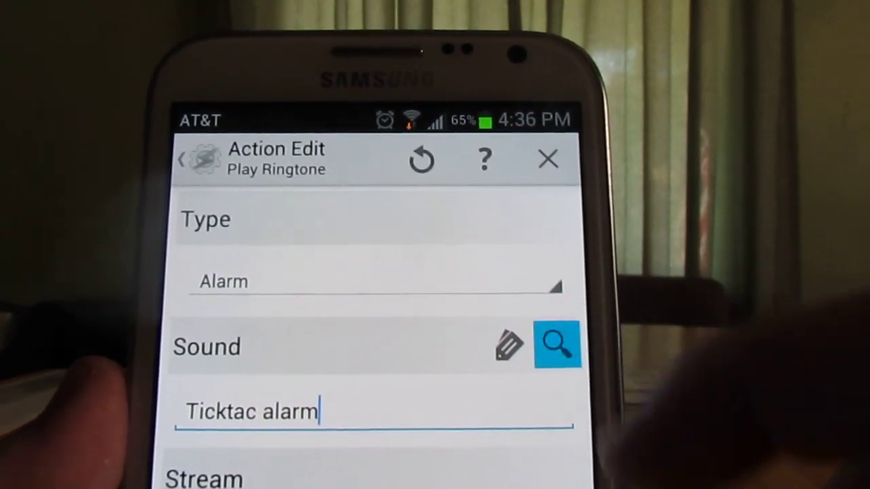
Step: Set the Play Ringtone action's sound to the Ticktac alarm ringtone
click(556, 344)
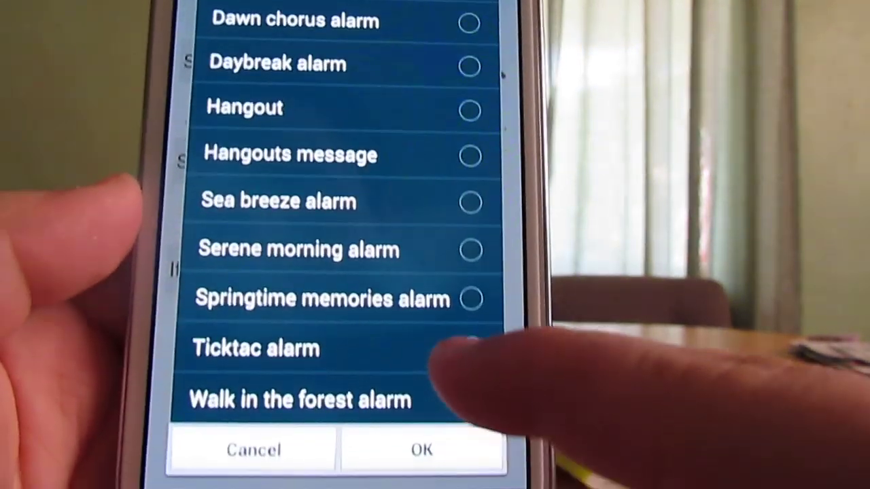
click(468, 348)
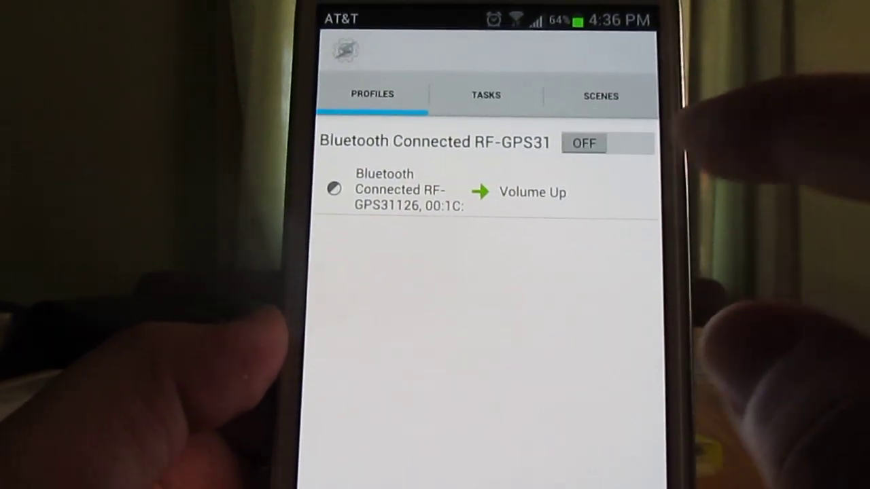
Step: Switch the Bluetooth Connected RF-GPS31 profile from OFF to ON
click(583, 143)
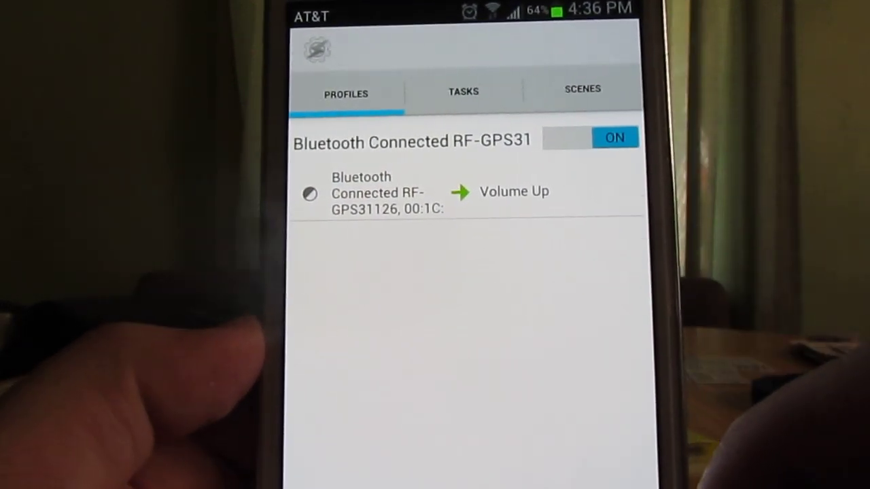